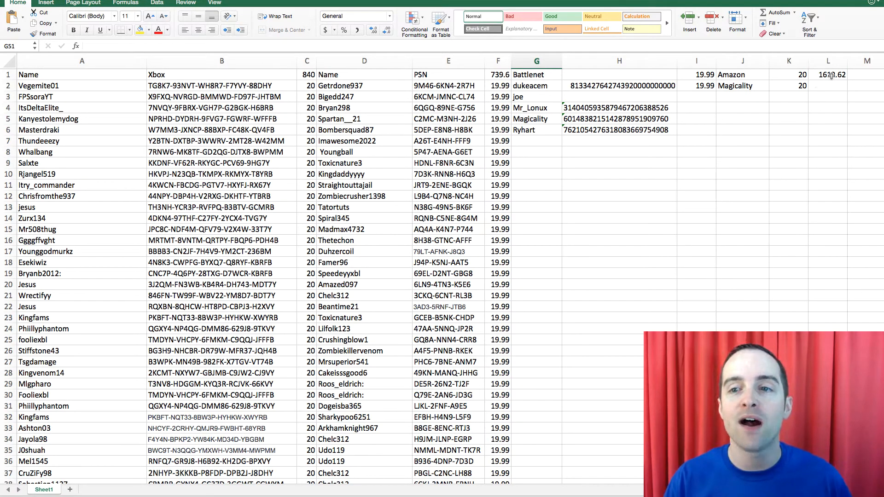
click(828, 74)
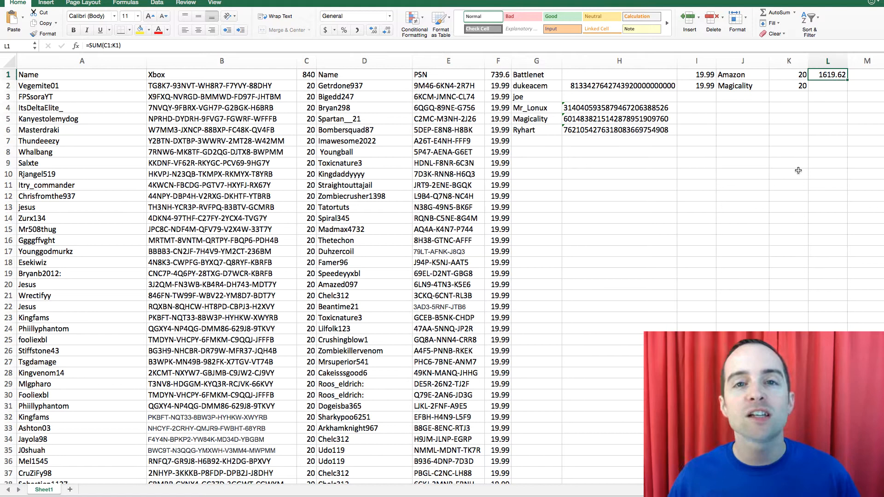